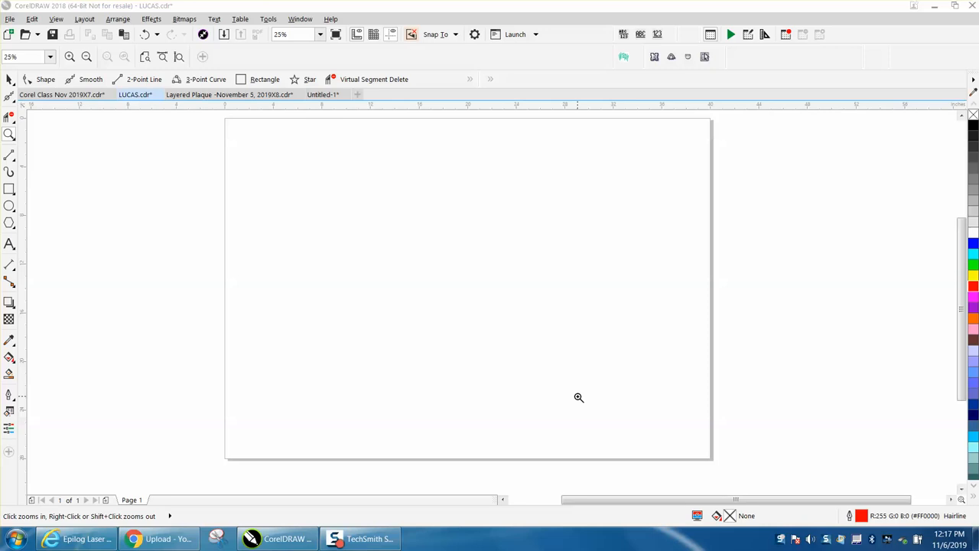
pyautogui.moveTo(55, 188)
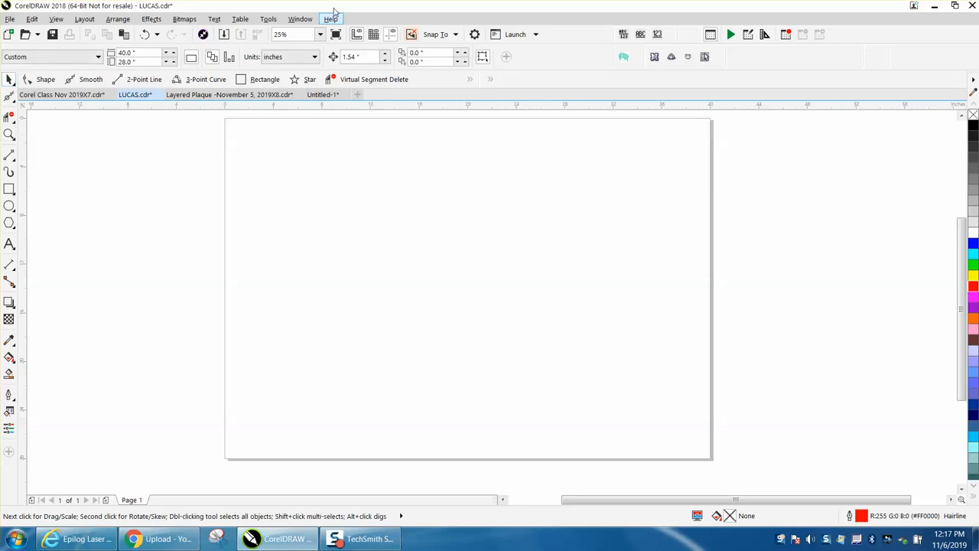
pyautogui.moveTo(536, 32)
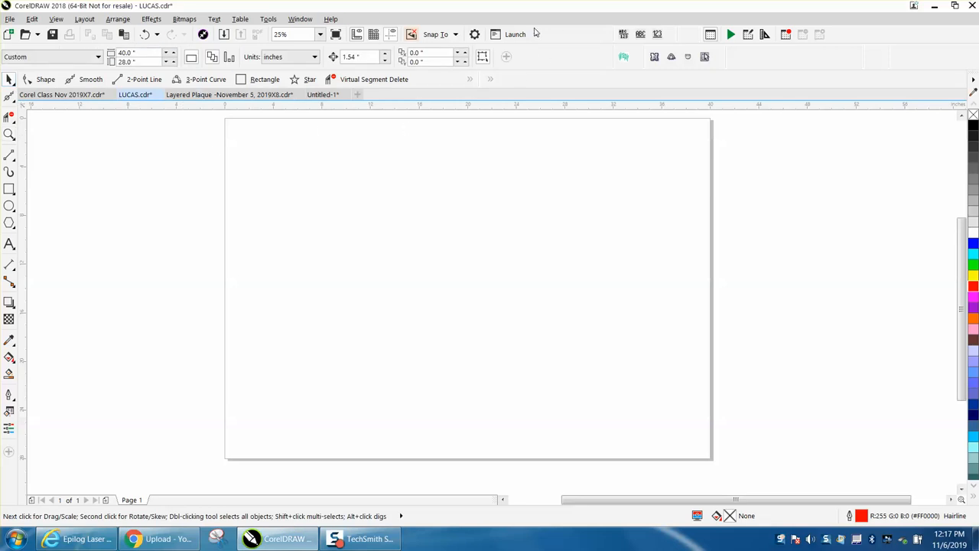
pyautogui.moveTo(205, 404)
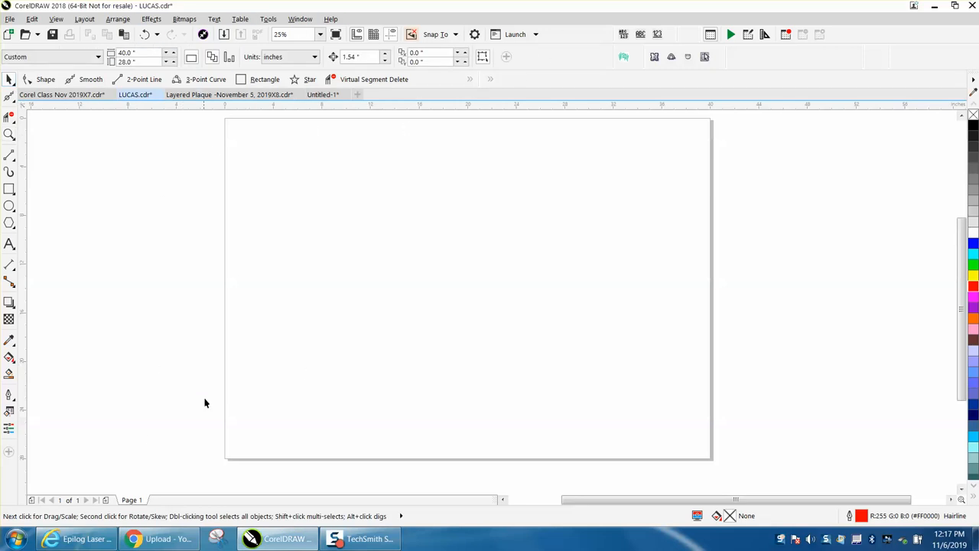
pyautogui.moveTo(238, 518)
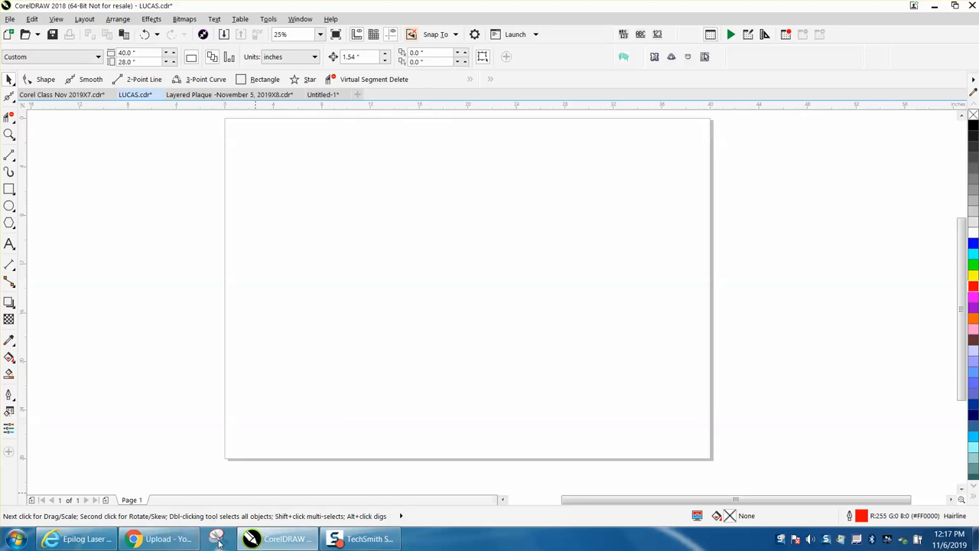
pyautogui.moveTo(218, 538)
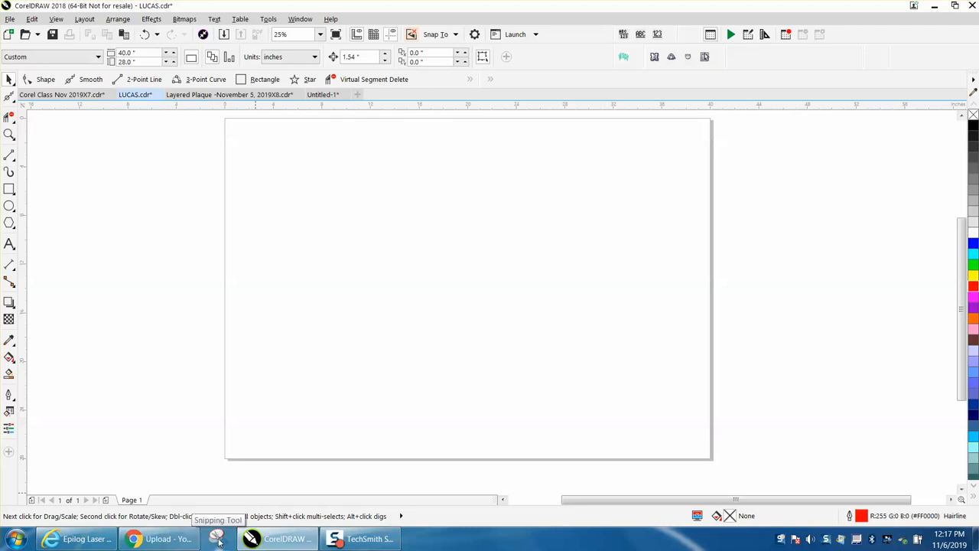
# Snip the CorelDRAW window using Snipping Tool from the taskbar.
pyautogui.click(218, 539)
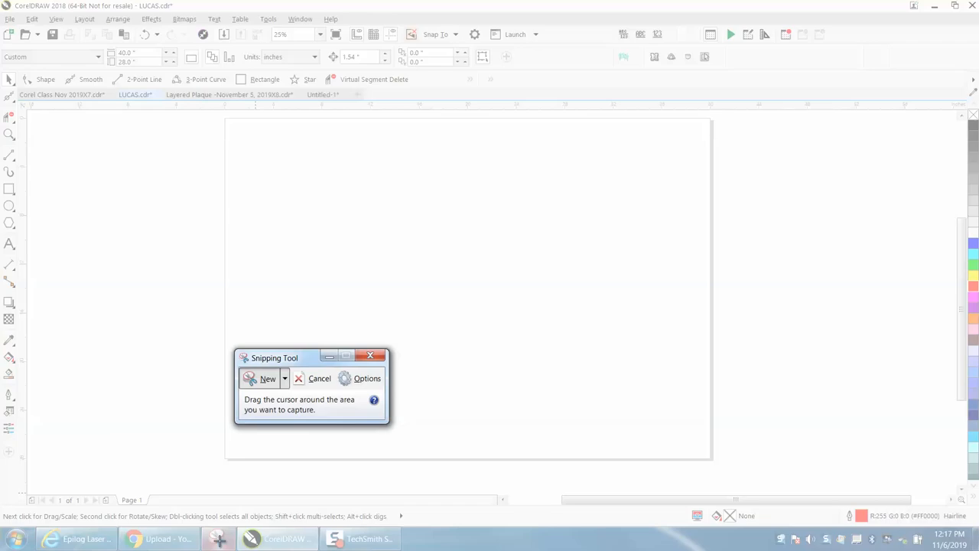
pyautogui.moveTo(263, 379)
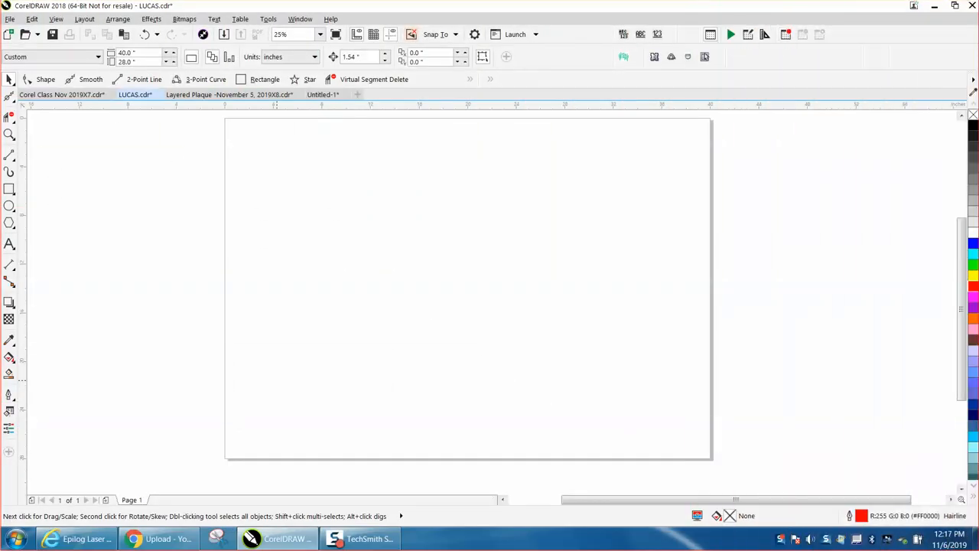
pyautogui.click(977, 528)
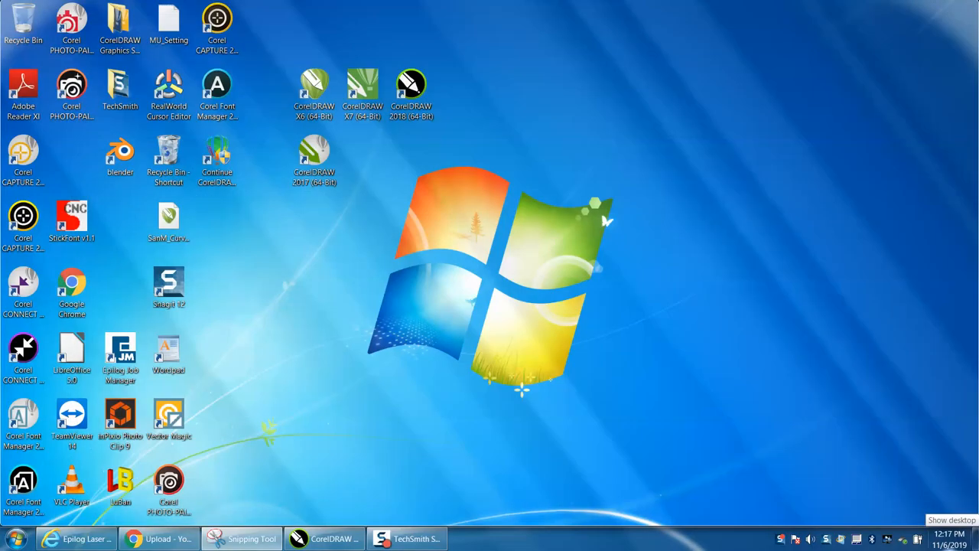
# Save the snip from Snipping Tool as JPEG 'screenshot2' in Pictures.
pyautogui.click(242, 538)
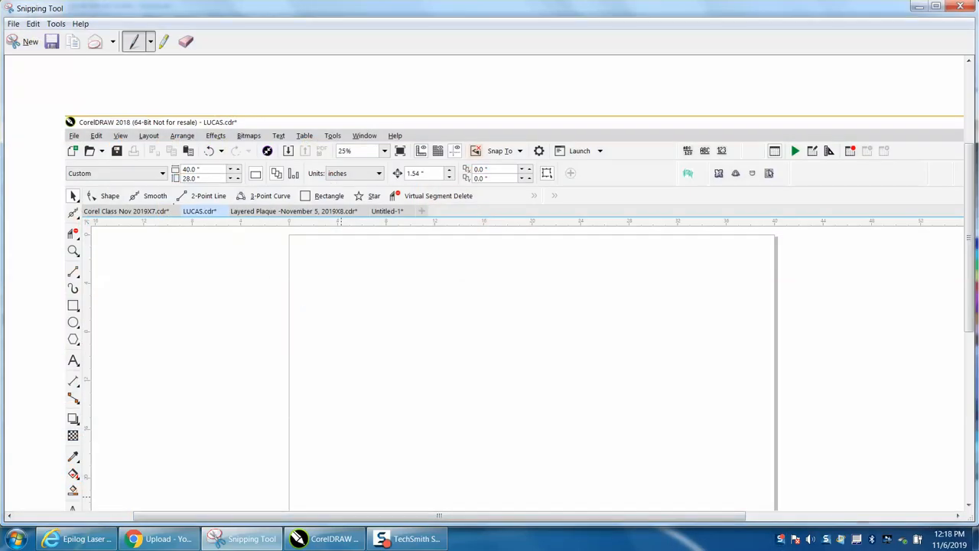
pyautogui.click(12, 23)
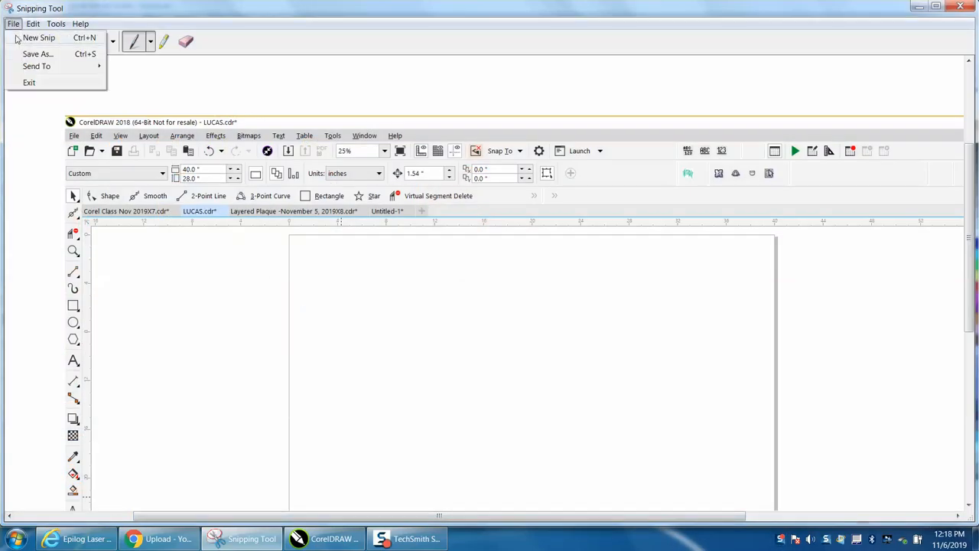
pyautogui.click(38, 54)
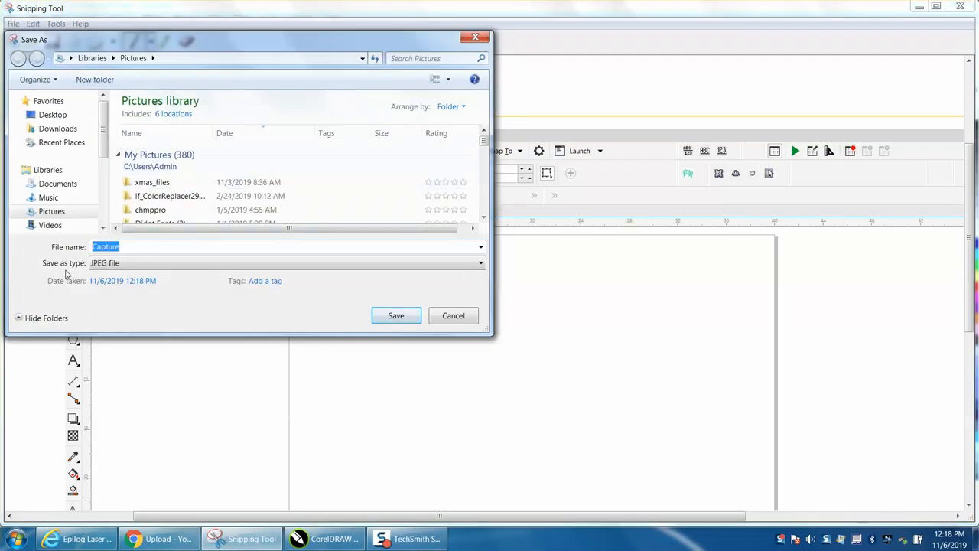
pyautogui.write('screenshot')
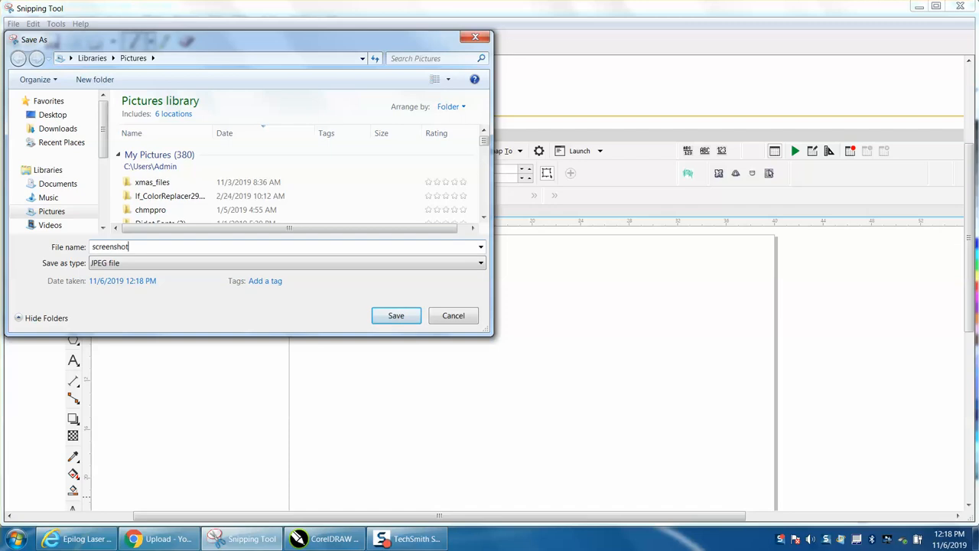
pyautogui.write('2')
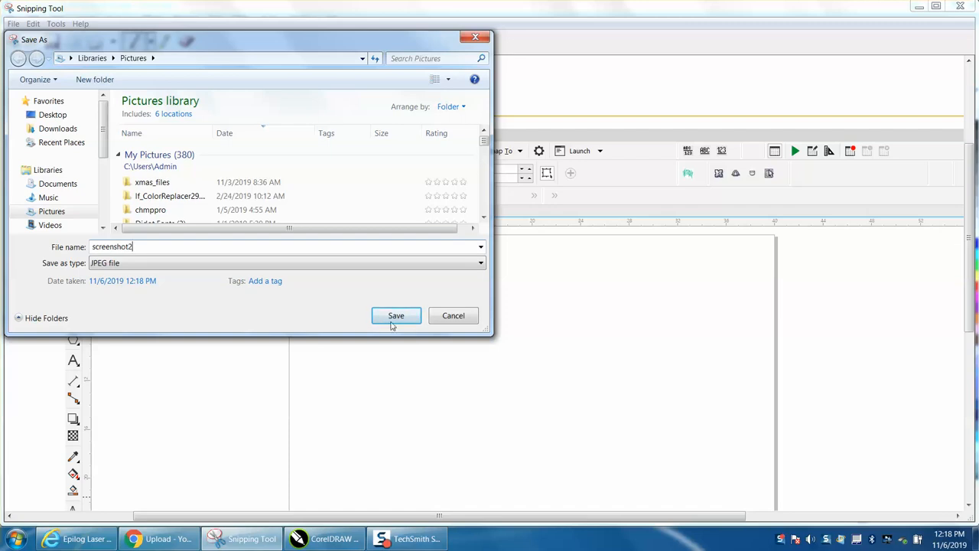
pyautogui.click(396, 316)
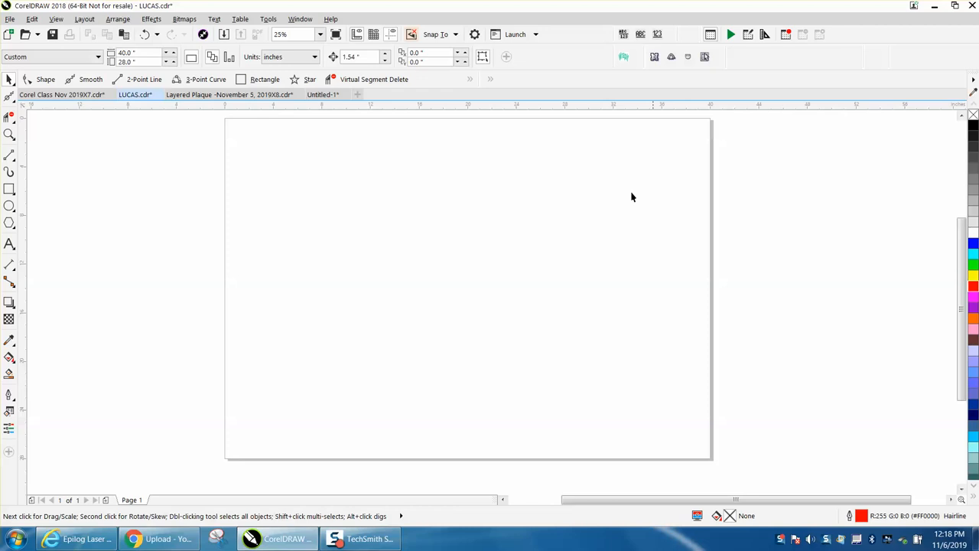
# Import screenshot2.JPG from the Pictures library onto the LUCAS.cdr page.
pyautogui.click(10, 18)
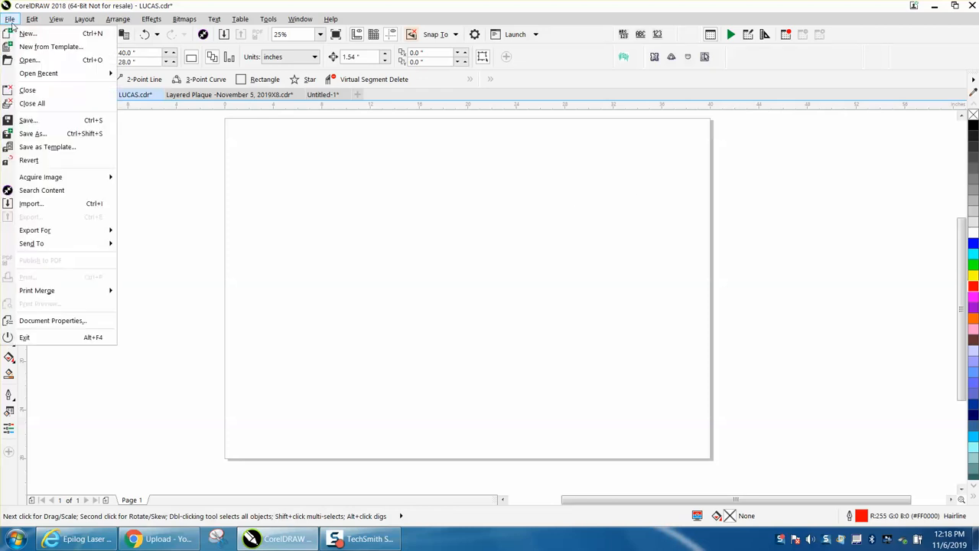
pyautogui.moveTo(30, 203)
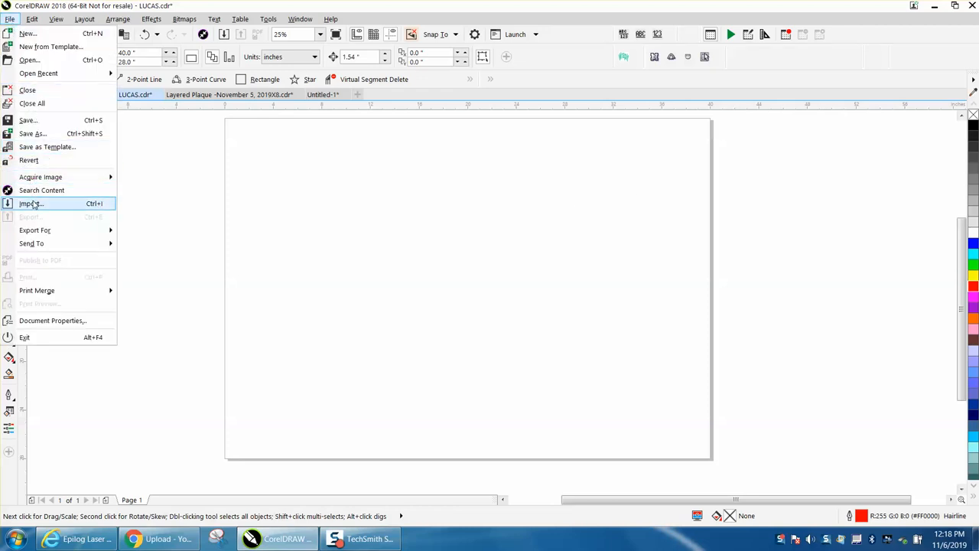
pyautogui.click(30, 203)
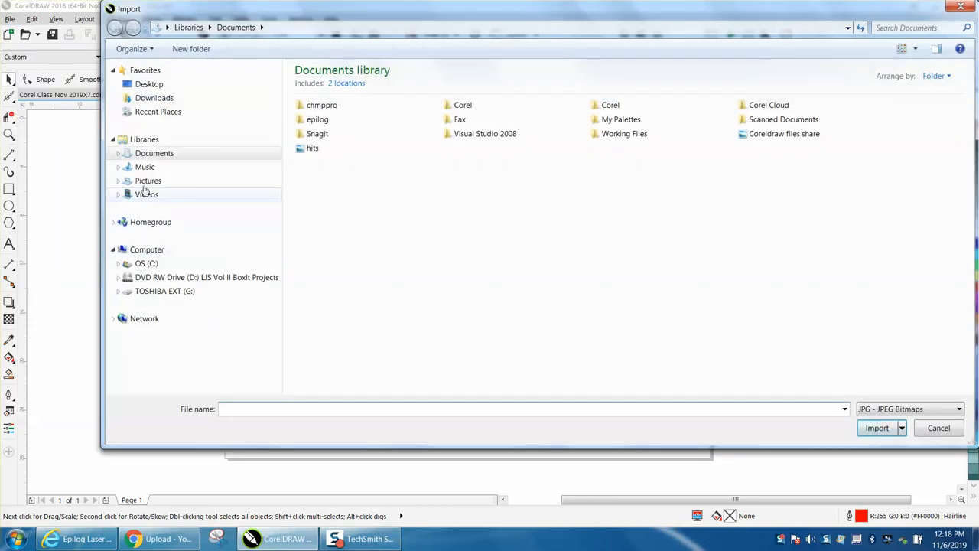
pyautogui.click(147, 180)
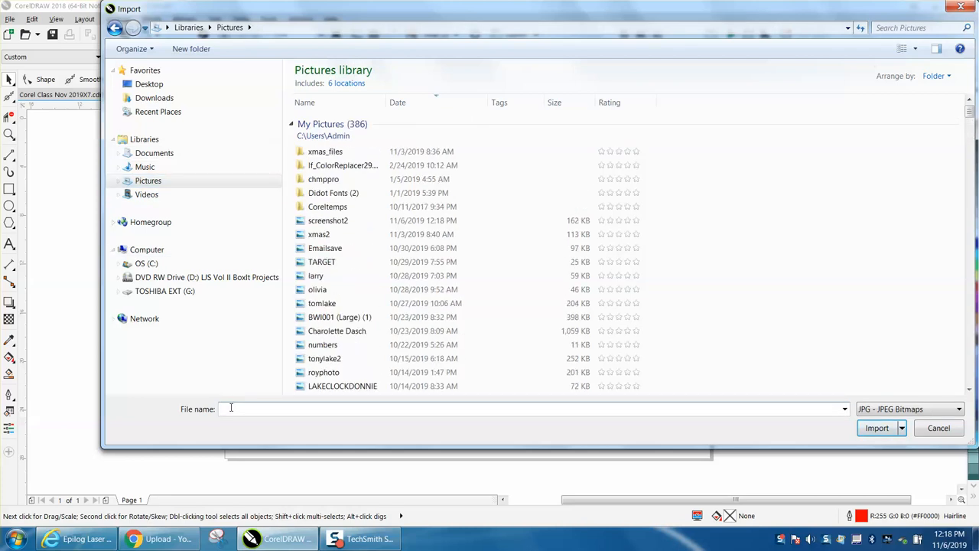
pyautogui.write('screenshot2.JPG')
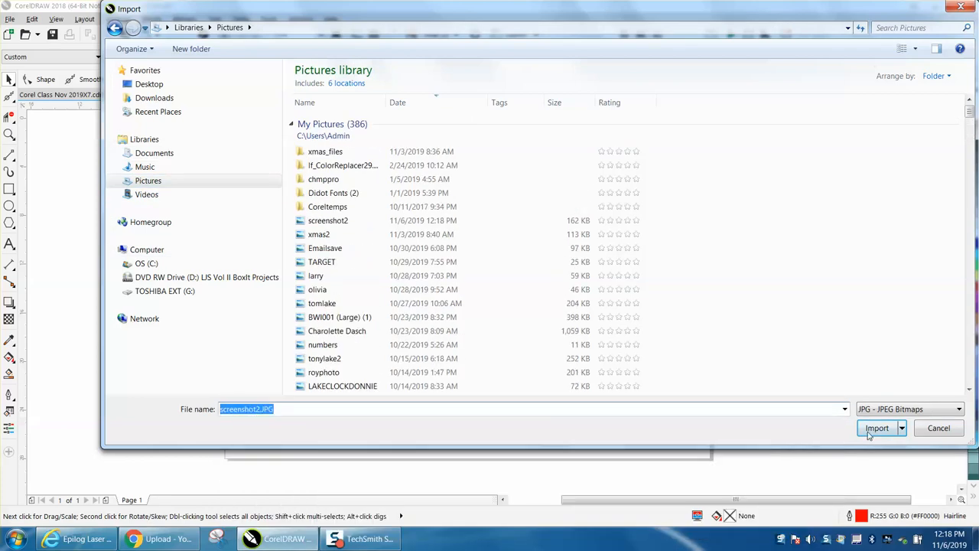
pyautogui.click(877, 427)
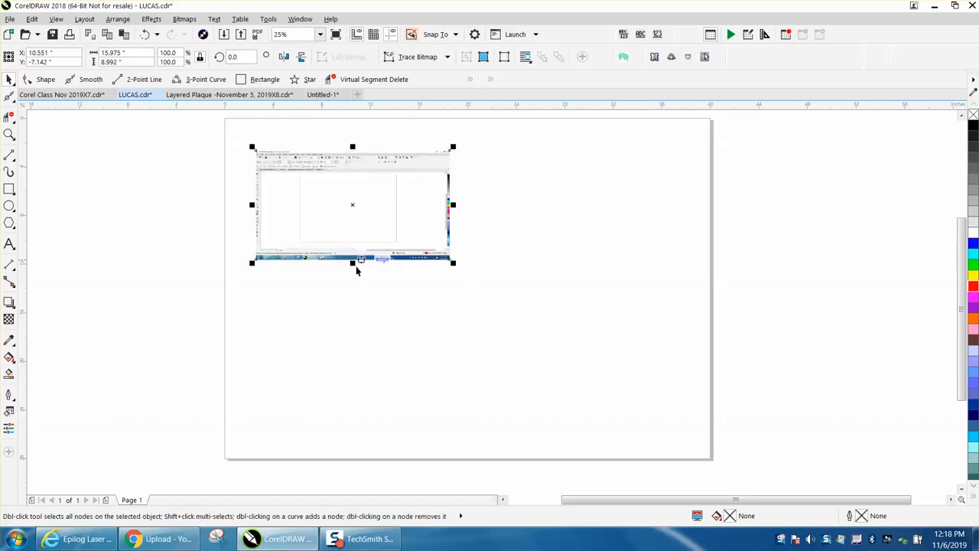
# Zoom in on the top portion of the imported screenshot2 bitmap.
pyautogui.click(10, 133)
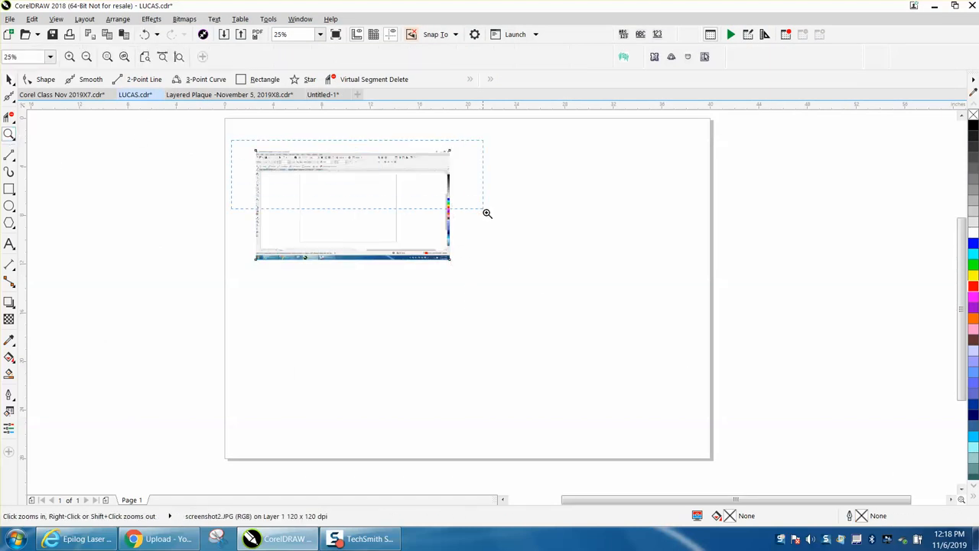
pyautogui.click(487, 213)
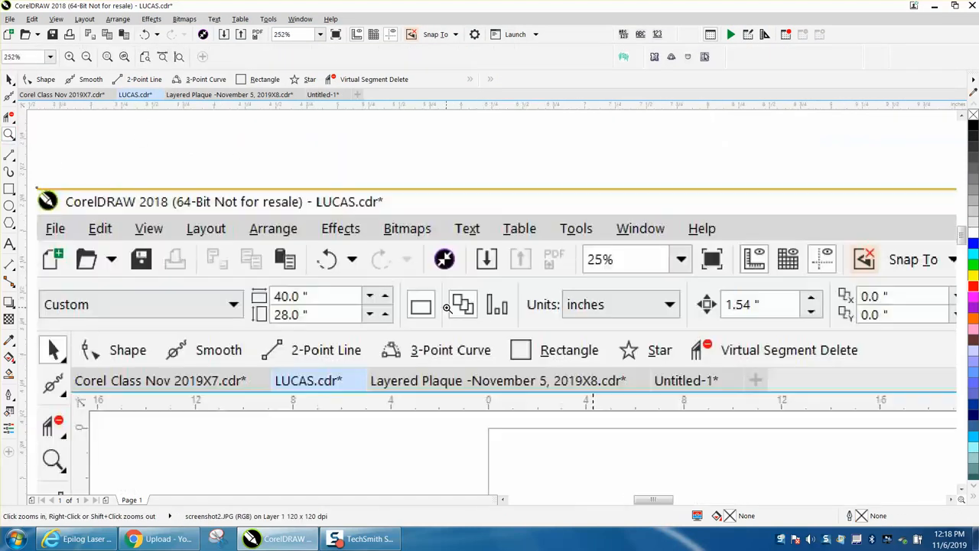